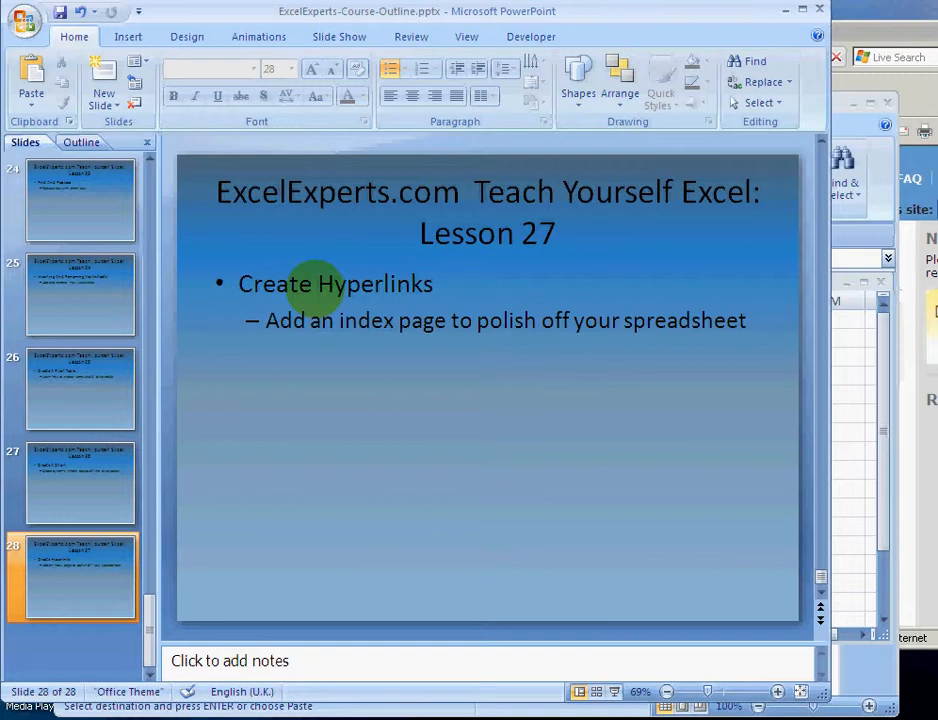
{"action": "mouse_move", "coordinate": [750, 190]}
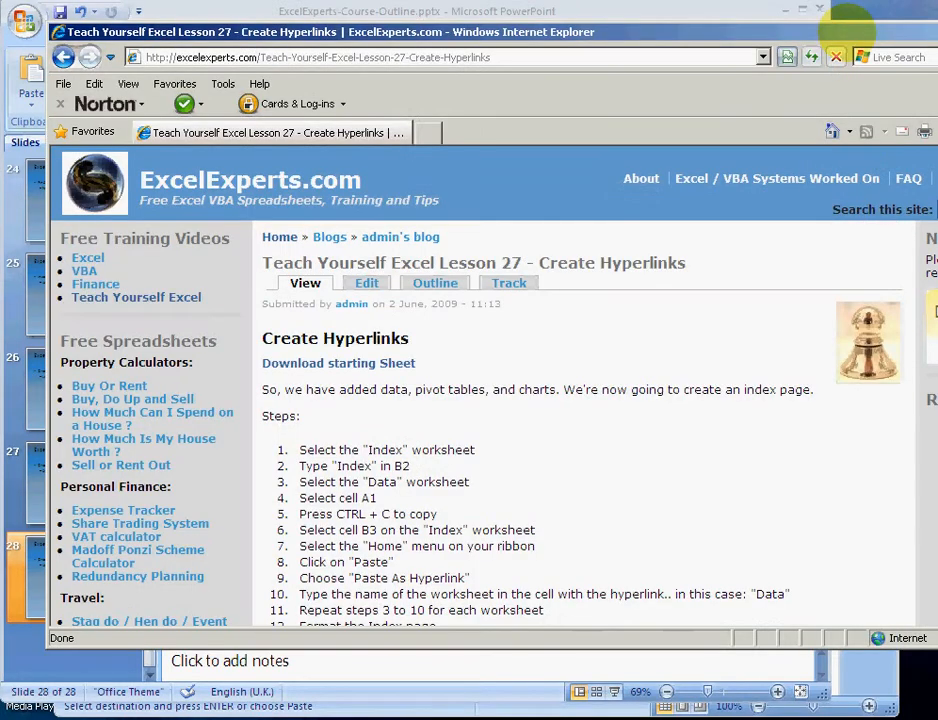
{"action": "mouse_move", "coordinate": [318, 178]}
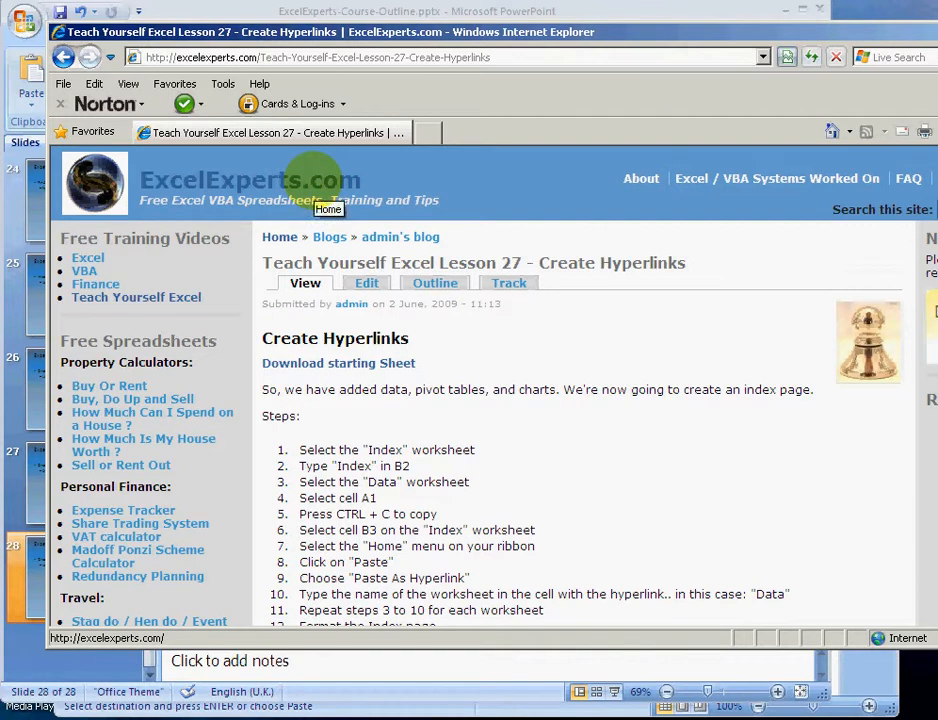
{"action": "mouse_move", "coordinate": [136, 297]}
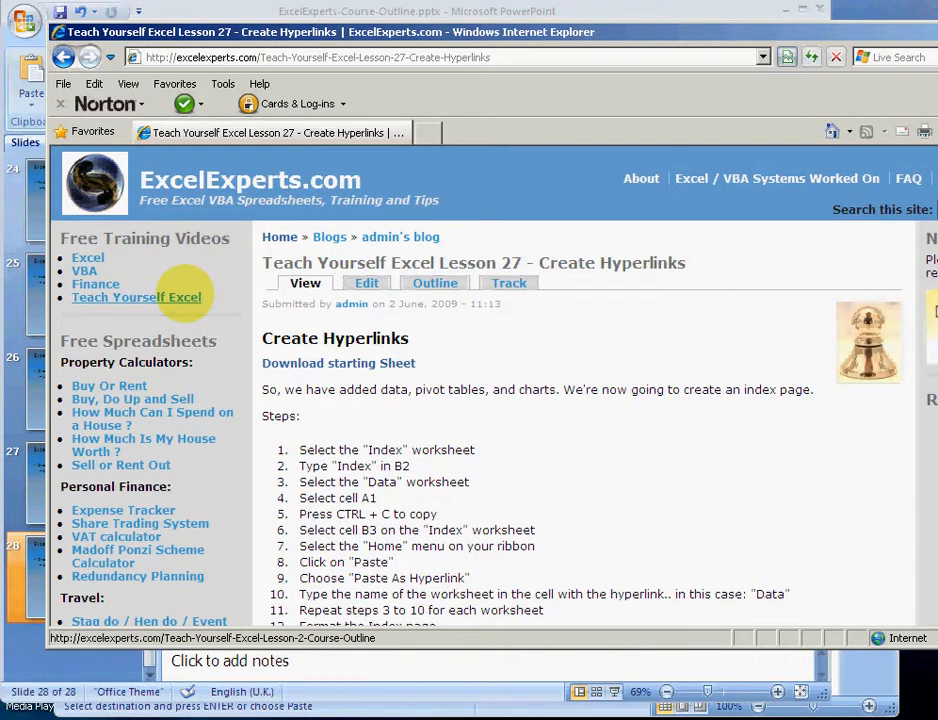
Highlight the lesson number in the Lesson 27 Create Hyperlinks page title.
{"action": "double_click", "coordinate": [457, 262]}
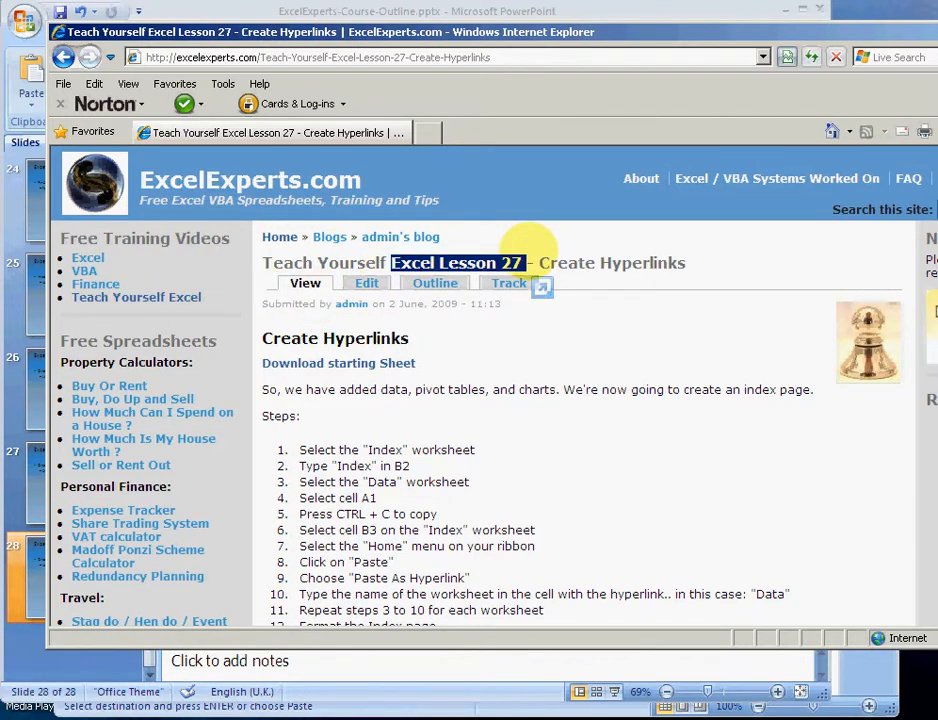
{"action": "mouse_move", "coordinate": [338, 363]}
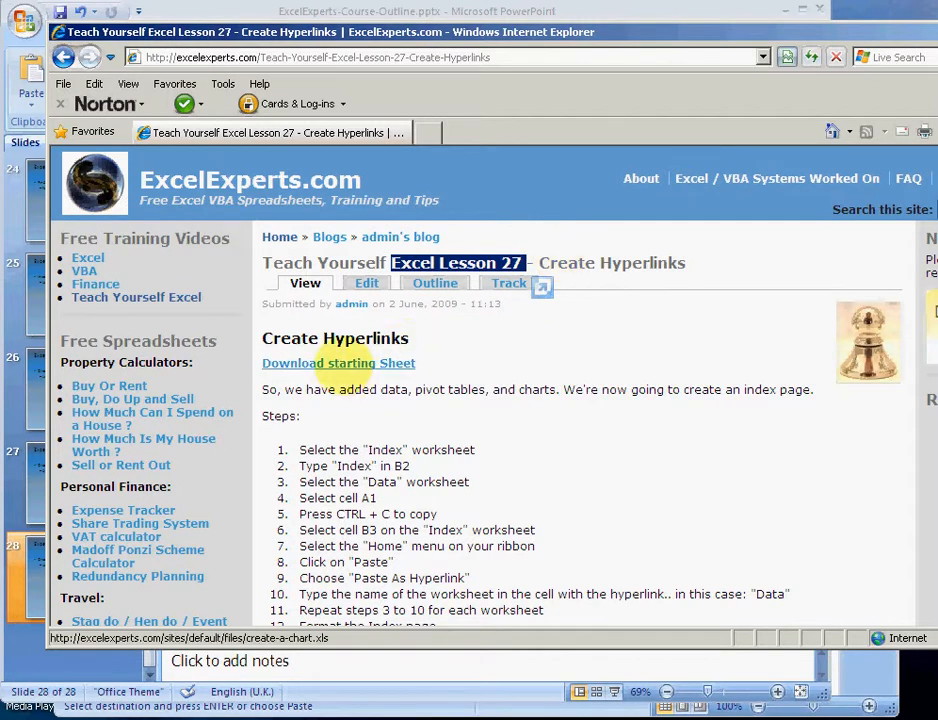
{"action": "mouse_move", "coordinate": [330, 389]}
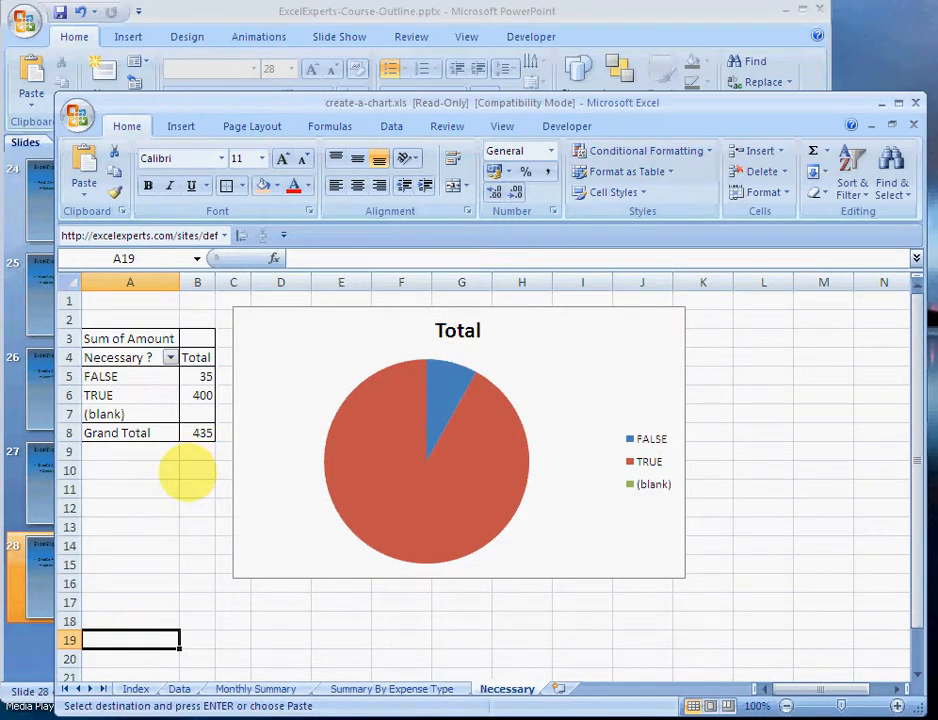
{"action": "mouse_move", "coordinate": [136, 688]}
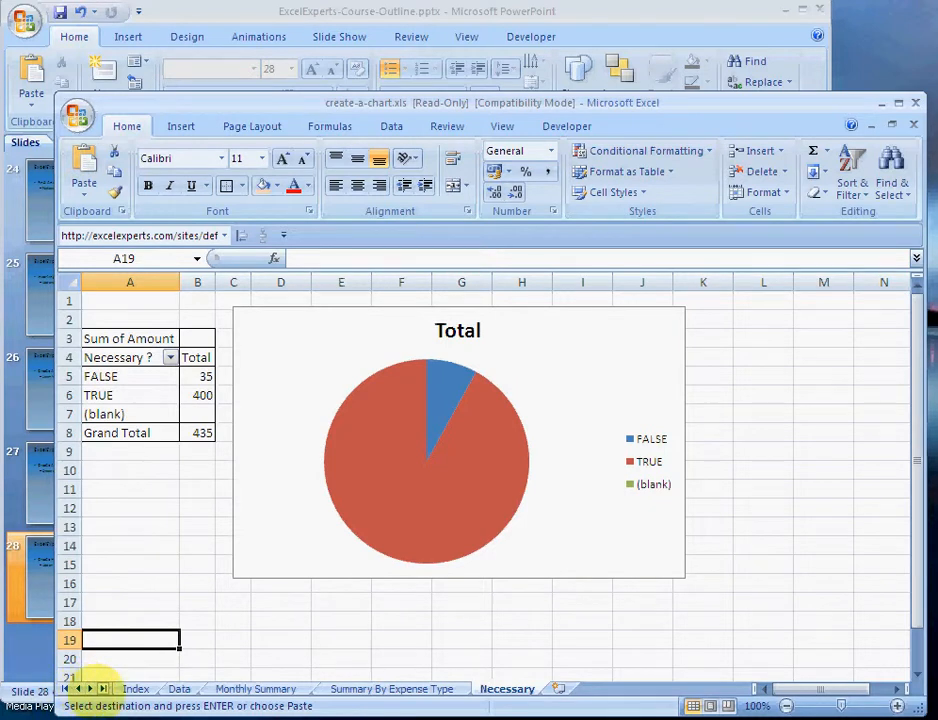
Activate the Index sheet from the workbook's sheet list.
{"action": "right_click", "coordinate": [90, 689]}
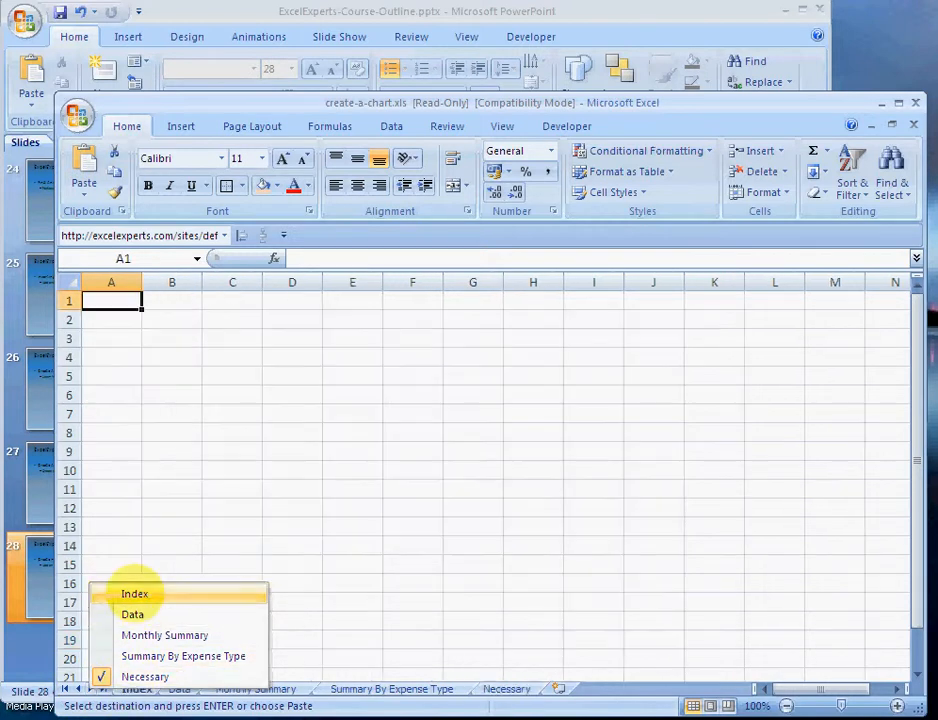
{"action": "left_click", "coordinate": [134, 593]}
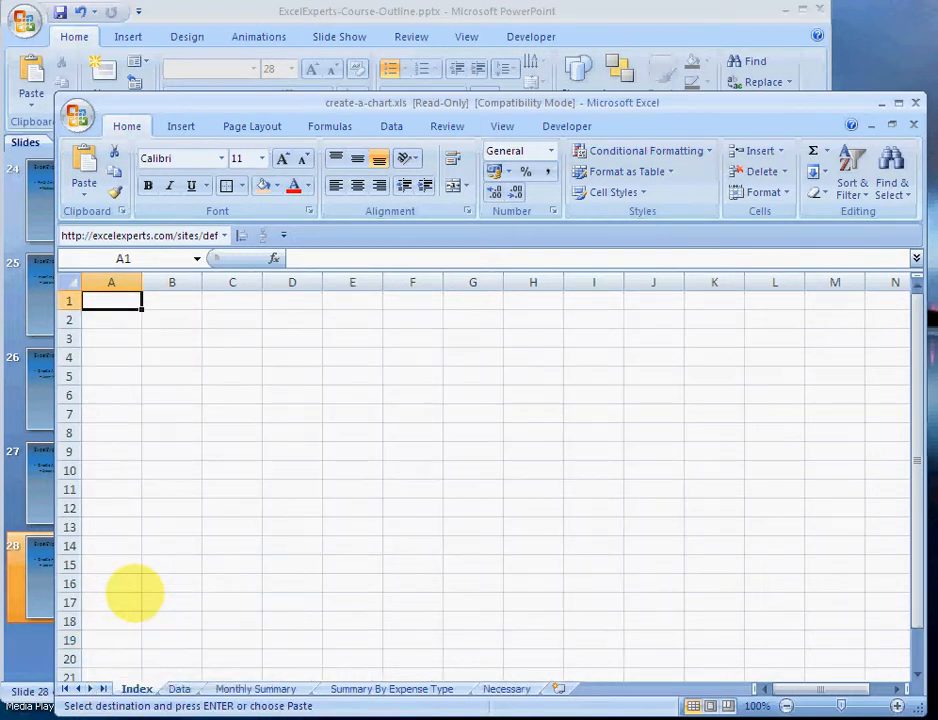
{"action": "mouse_move", "coordinate": [120, 330]}
{"action": "type", "text": "In"}
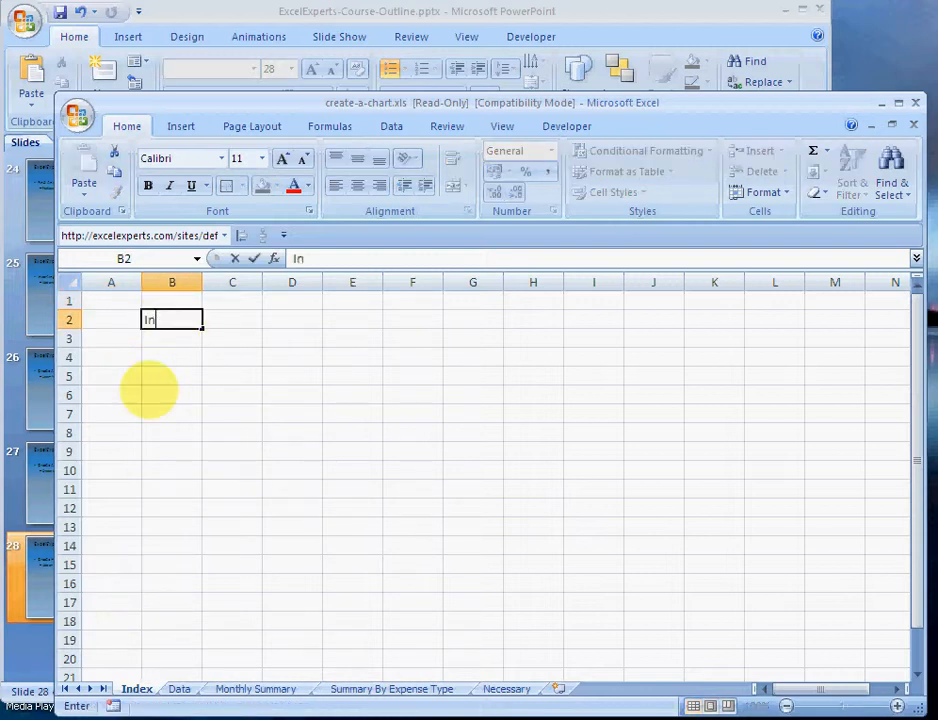
Enter the Index heading in B2 and paste Data!A1 into B3 as a hyperlink labelled Data.
{"action": "key", "text": "Return"}
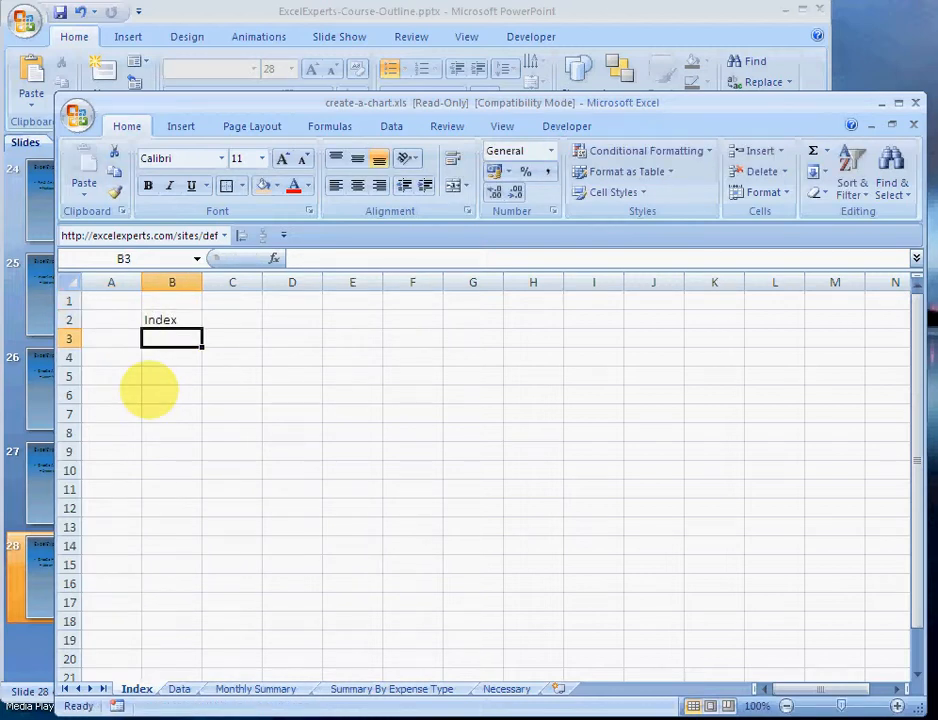
{"action": "mouse_move", "coordinate": [155, 628]}
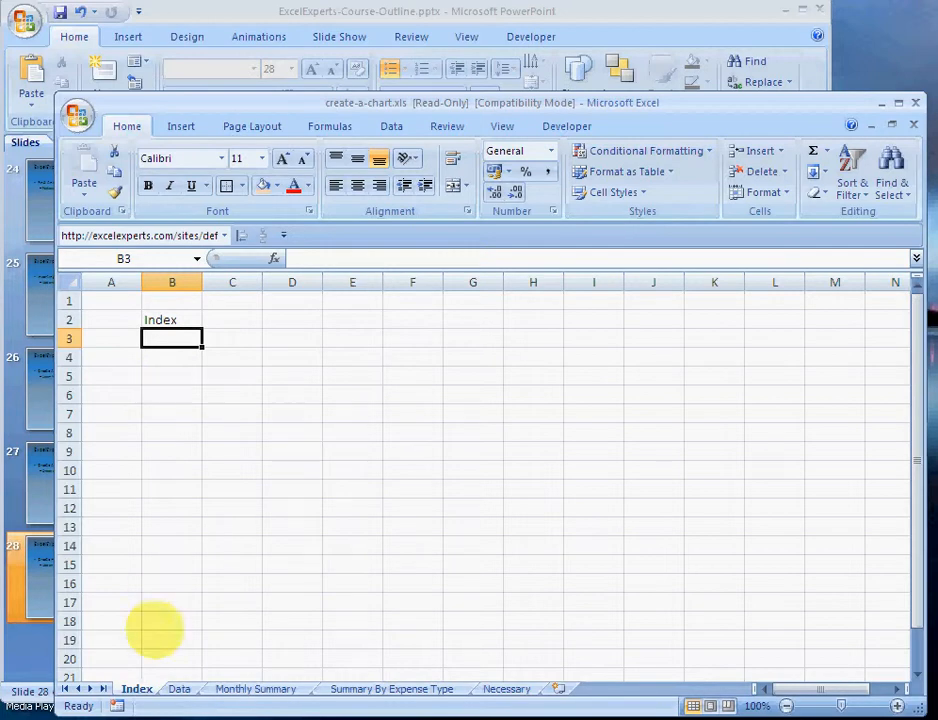
{"action": "left_click", "coordinate": [179, 688]}
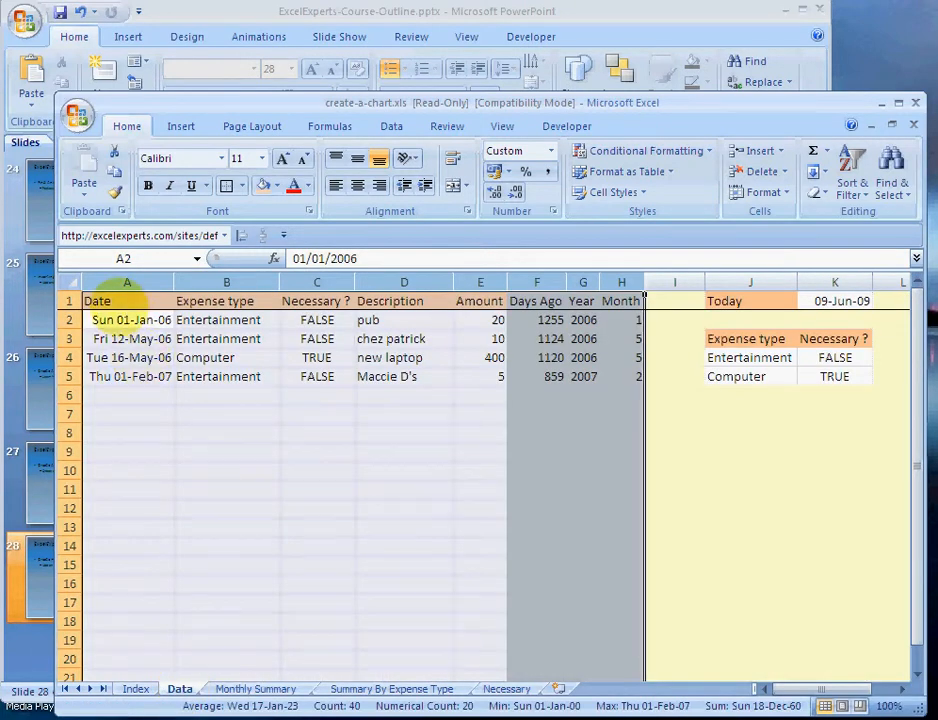
{"action": "left_click", "coordinate": [127, 300]}
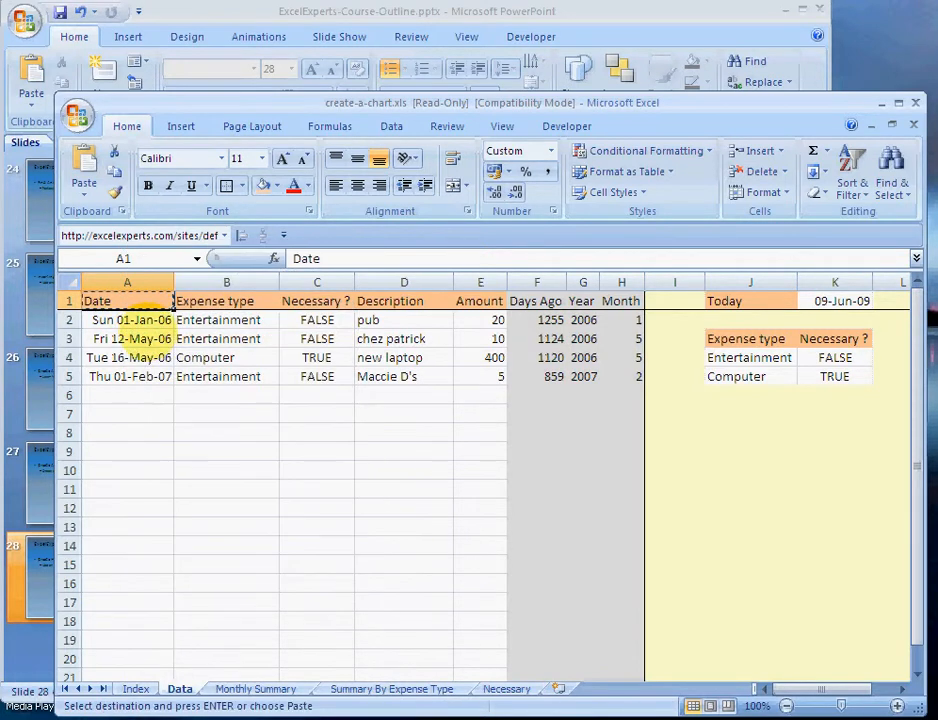
{"action": "left_click", "coordinate": [136, 688]}
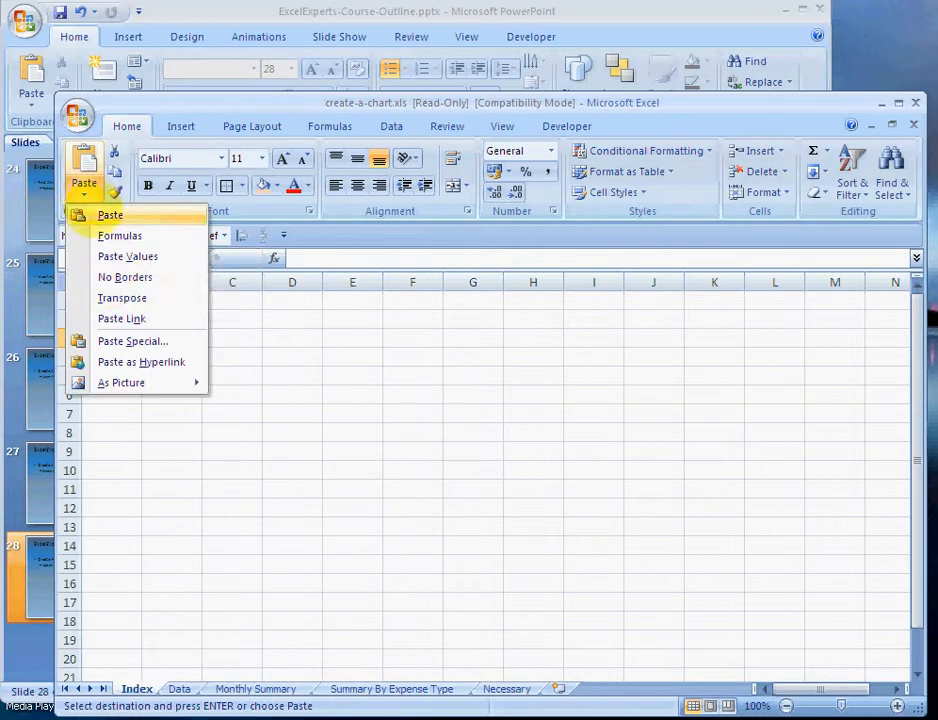
{"action": "left_click", "coordinate": [110, 214]}
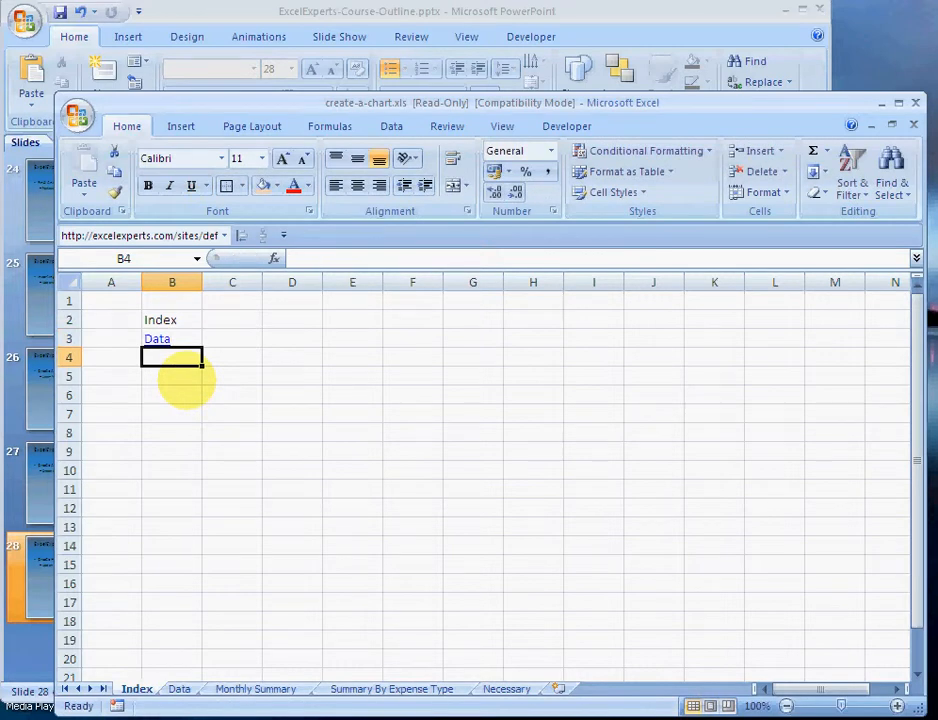
{"action": "left_click", "coordinate": [111, 357]}
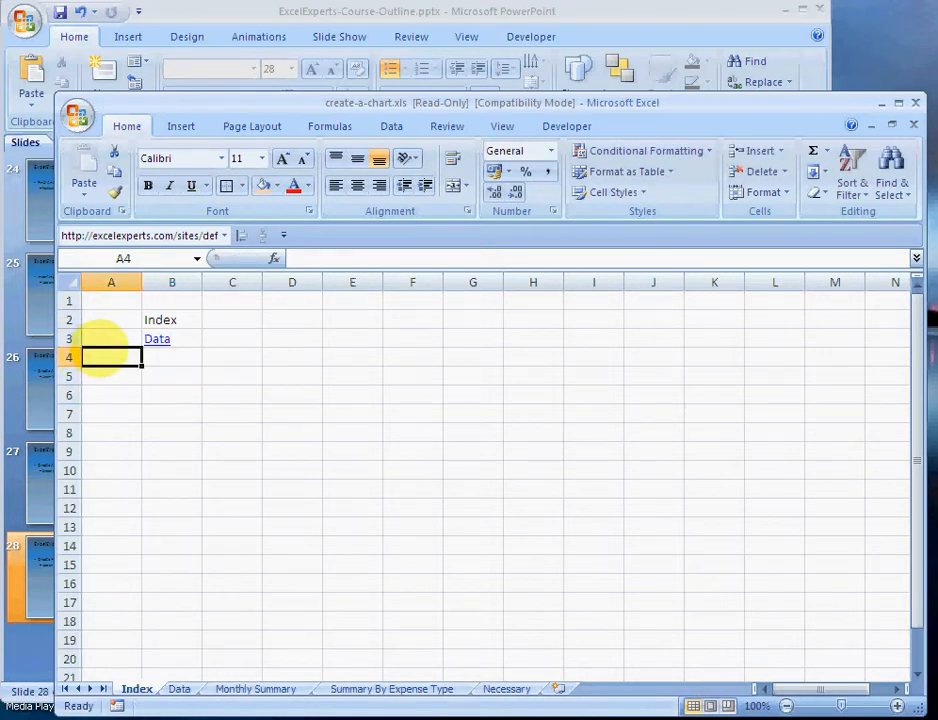
{"action": "mouse_move", "coordinate": [157, 339]}
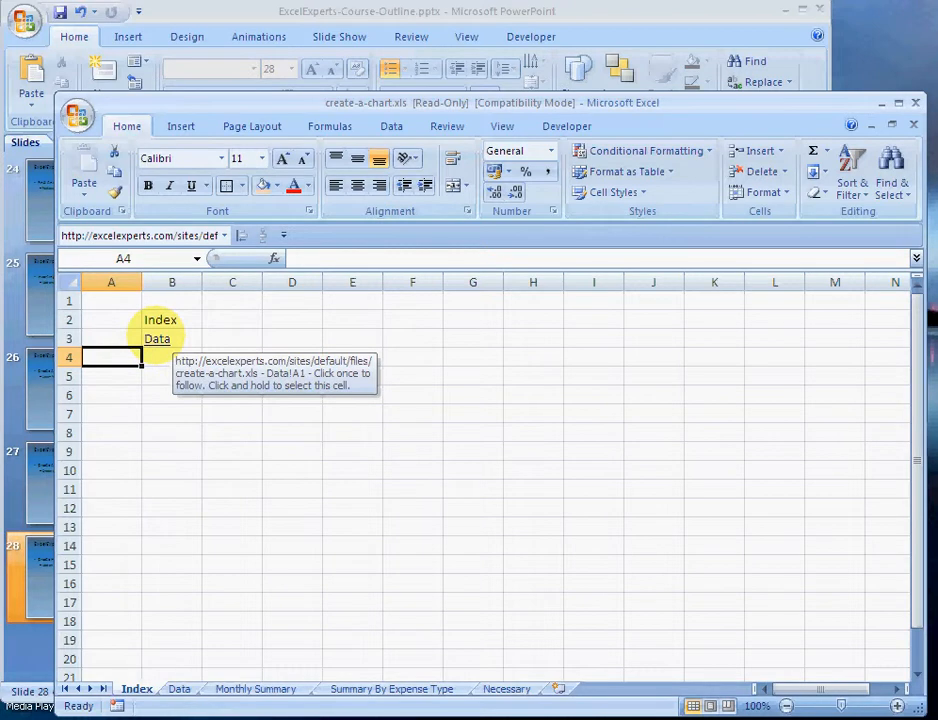
Paste Monthly Summary!A1 into B4 as a hyperlink to the Monthly Summary sheet.
{"action": "left_click", "coordinate": [179, 688]}
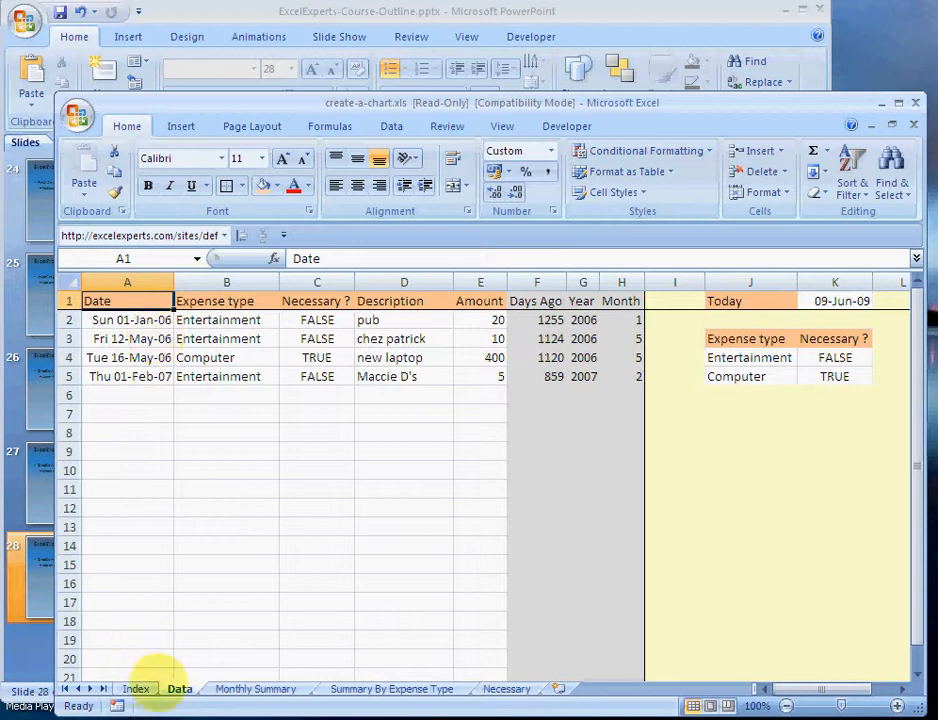
{"action": "left_click", "coordinate": [255, 688]}
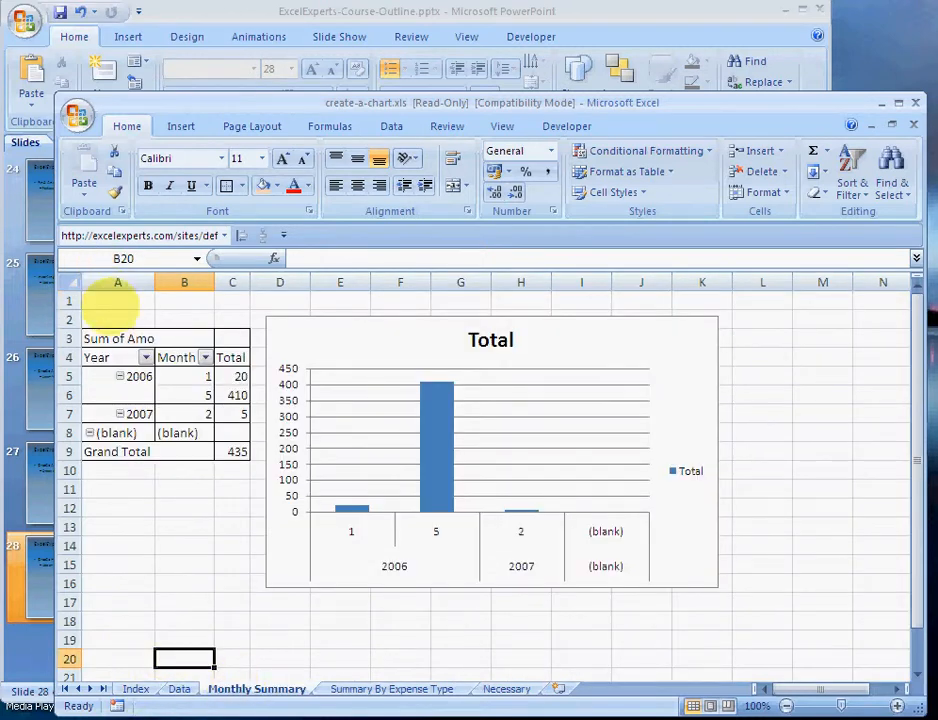
{"action": "left_click", "coordinate": [118, 301]}
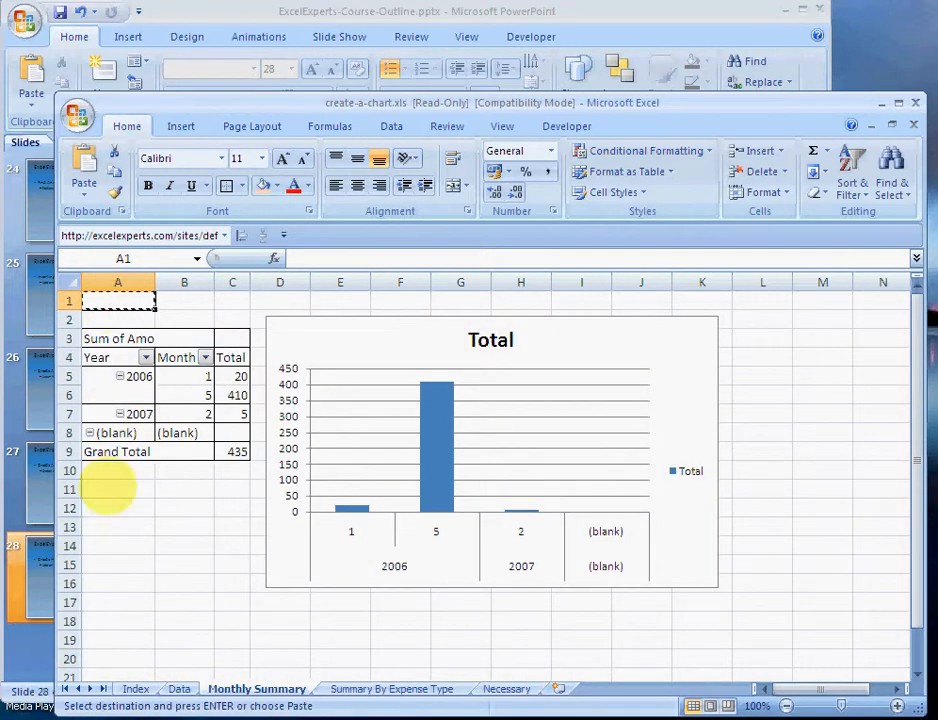
{"action": "left_click", "coordinate": [136, 688]}
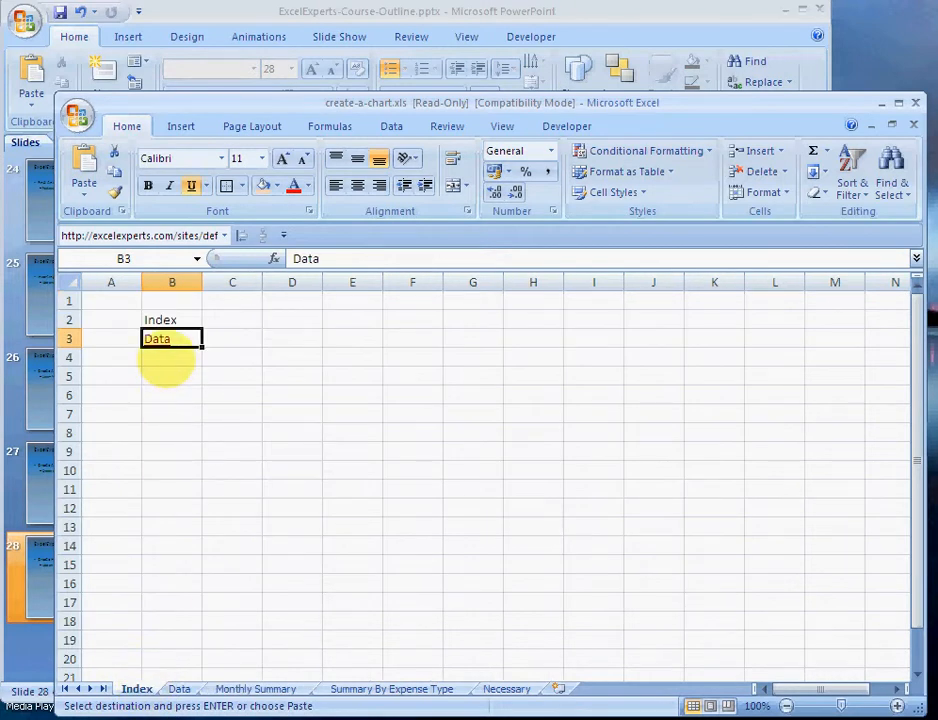
{"action": "left_click", "coordinate": [84, 170]}
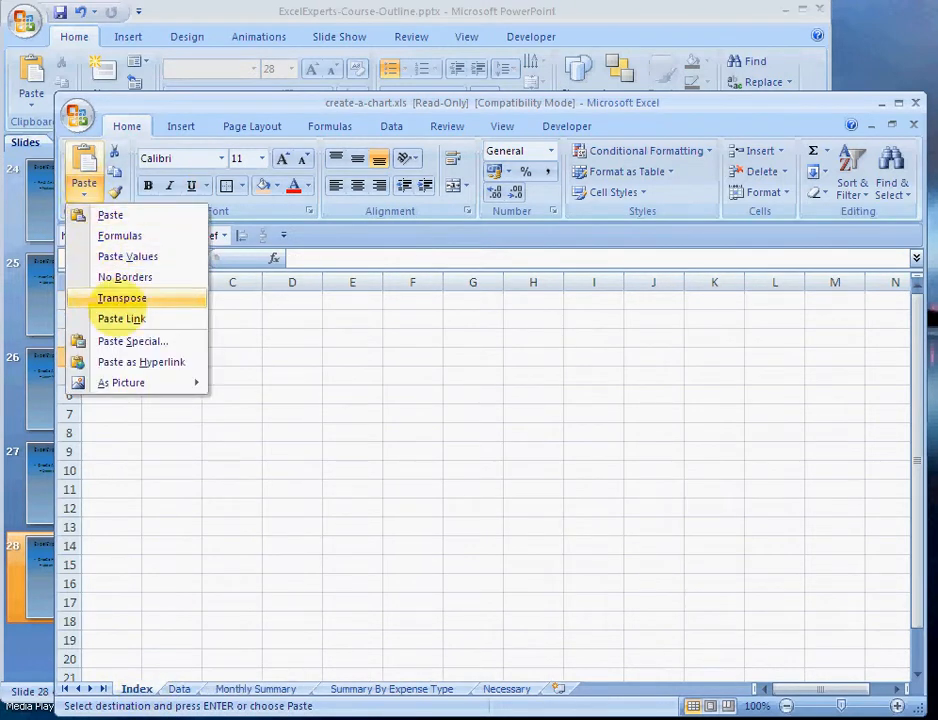
{"action": "left_click", "coordinate": [121, 318]}
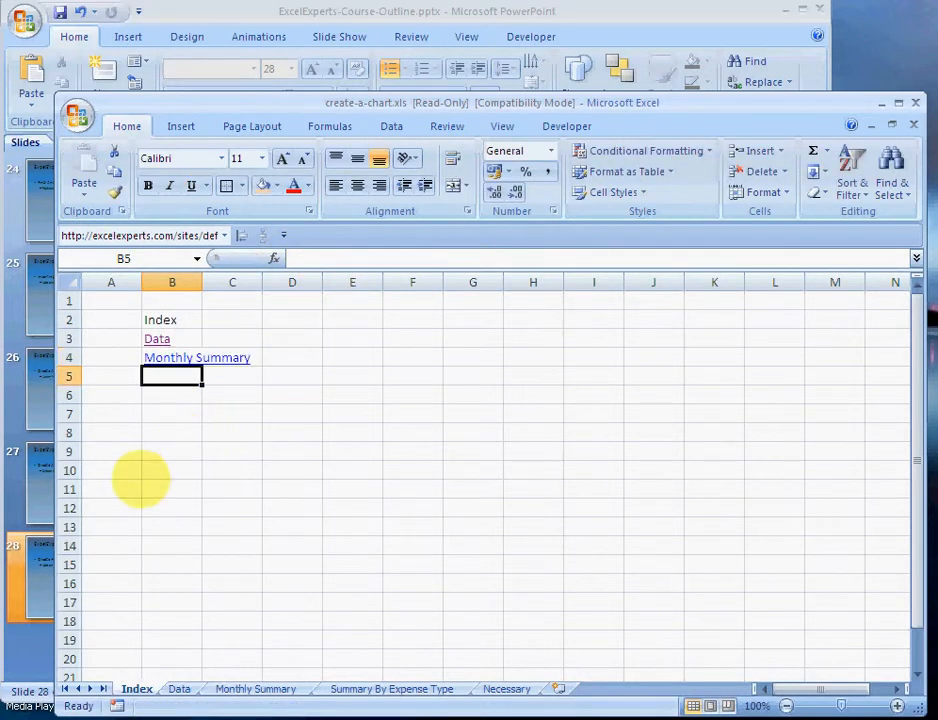
Add a Summary By Expense Type hyperlink in B5 and edit its displayed text to the sheet name.
{"action": "left_click", "coordinate": [391, 688]}
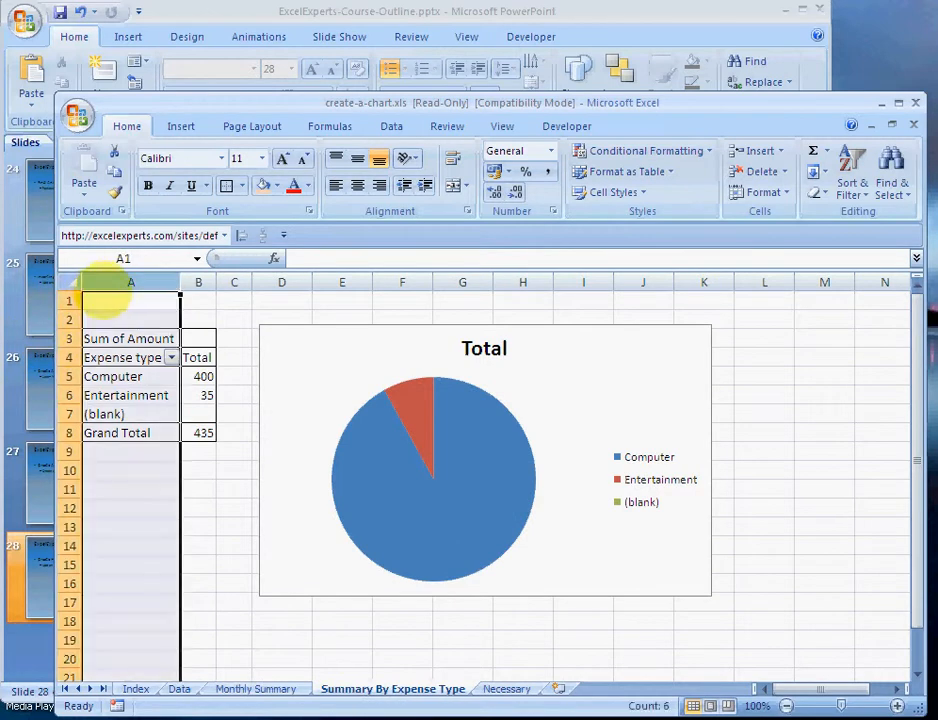
{"action": "left_click", "coordinate": [137, 688]}
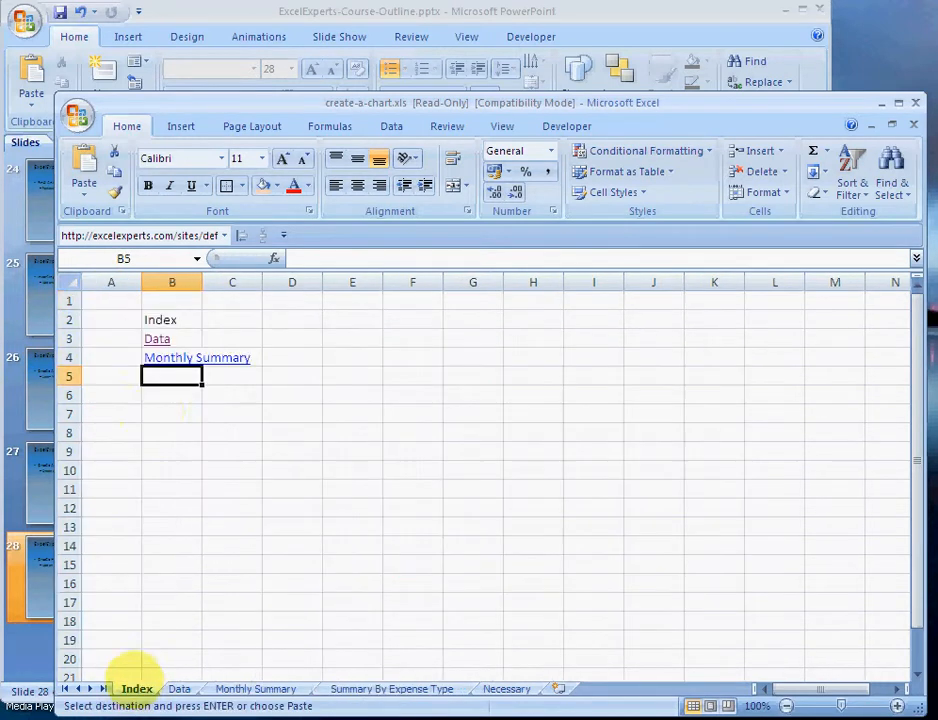
{"action": "left_click", "coordinate": [84, 170]}
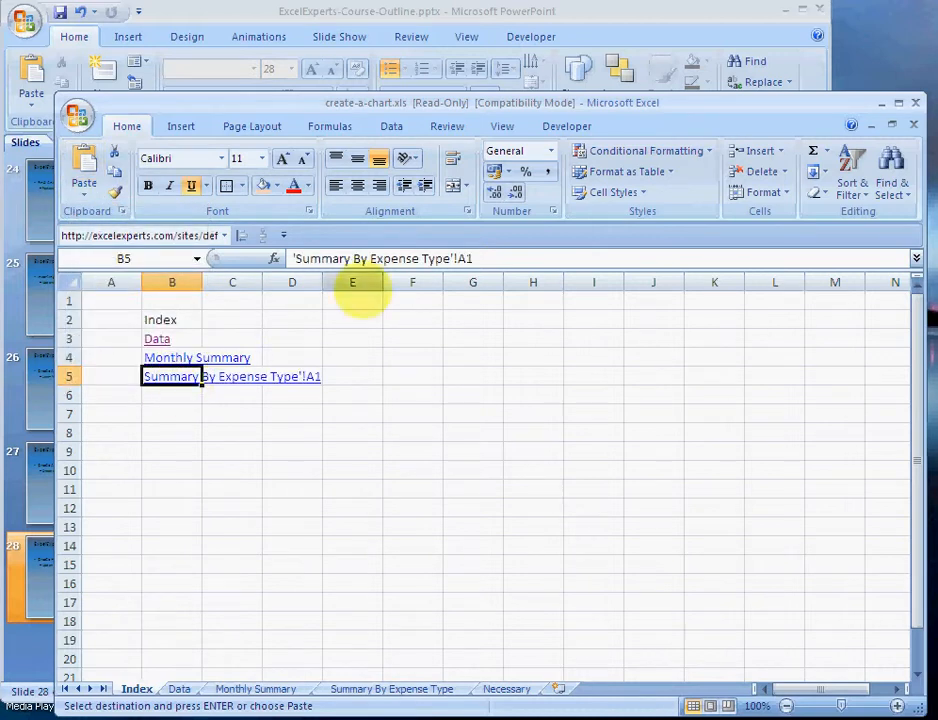
{"action": "double_click", "coordinate": [172, 376]}
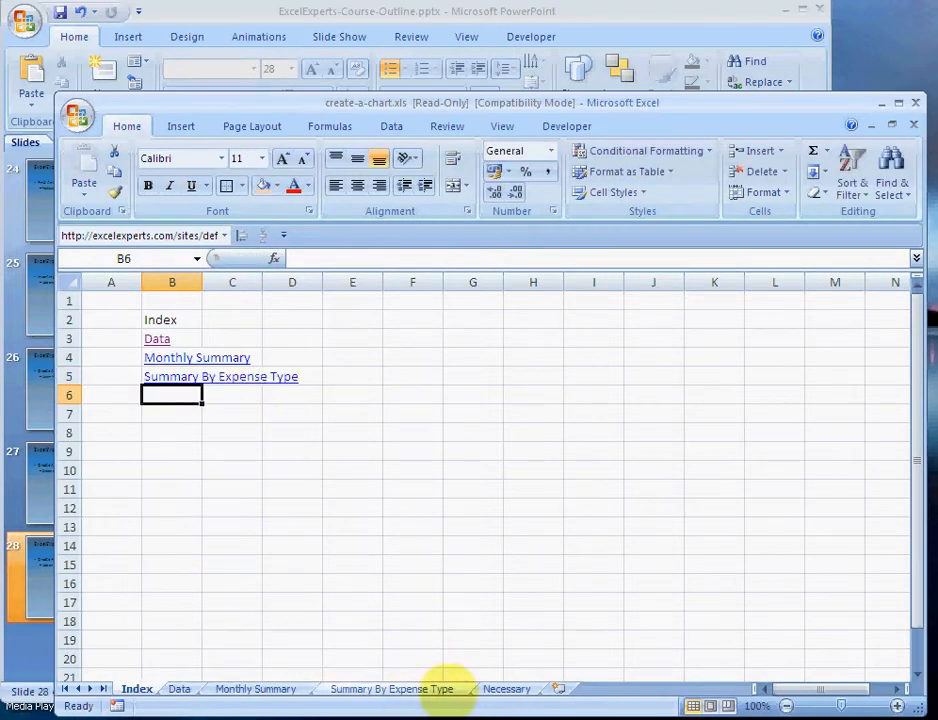
Add a hyperlink to the Necessary sheet in B6.
{"action": "left_click", "coordinate": [506, 689]}
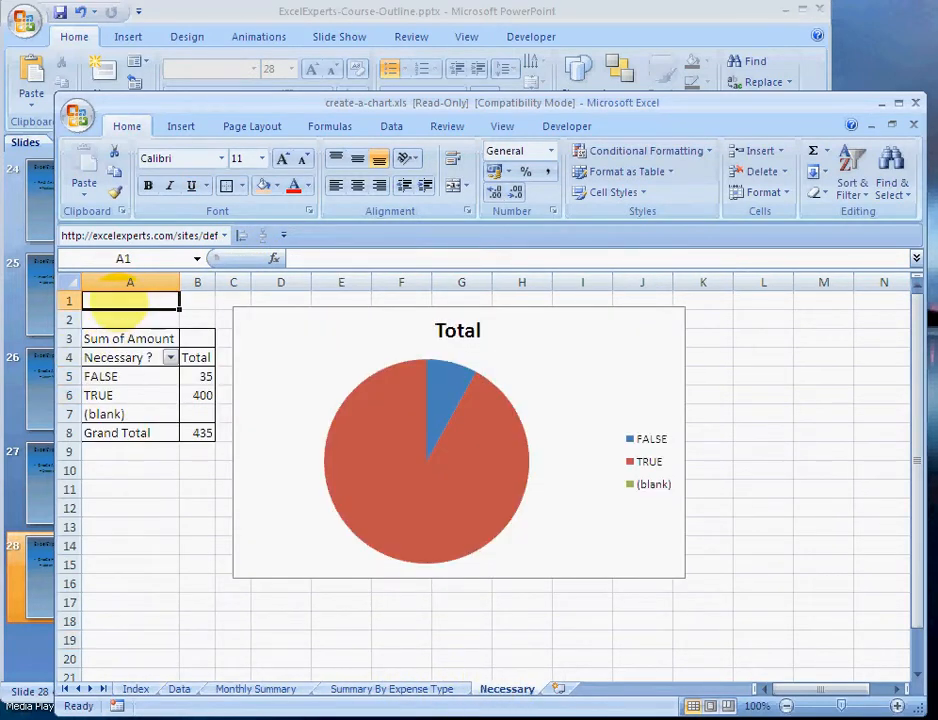
{"action": "left_click", "coordinate": [135, 688]}
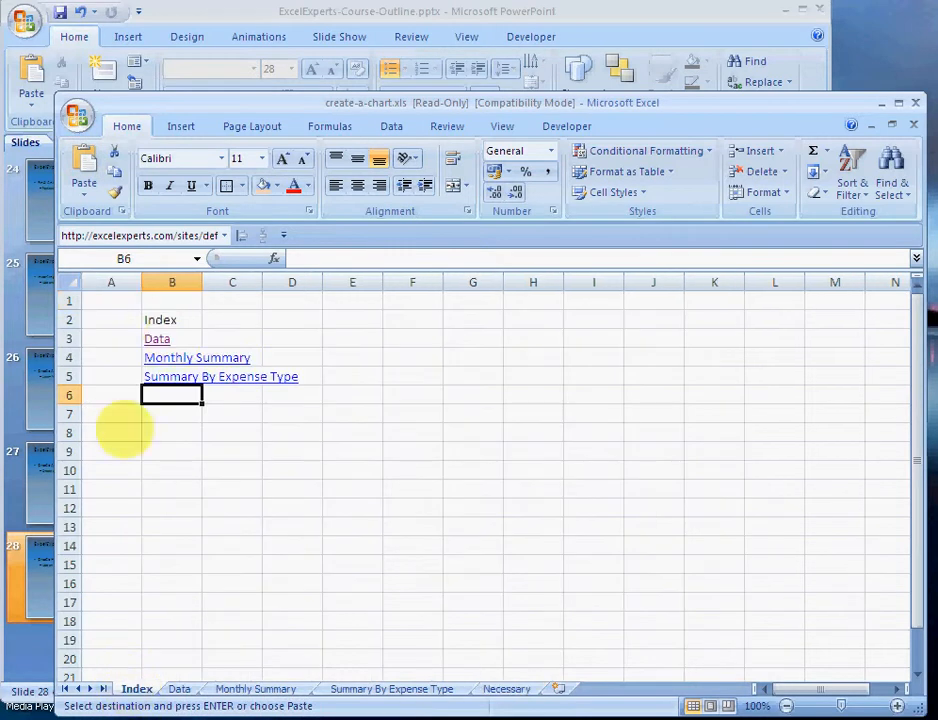
{"action": "left_click", "coordinate": [84, 165]}
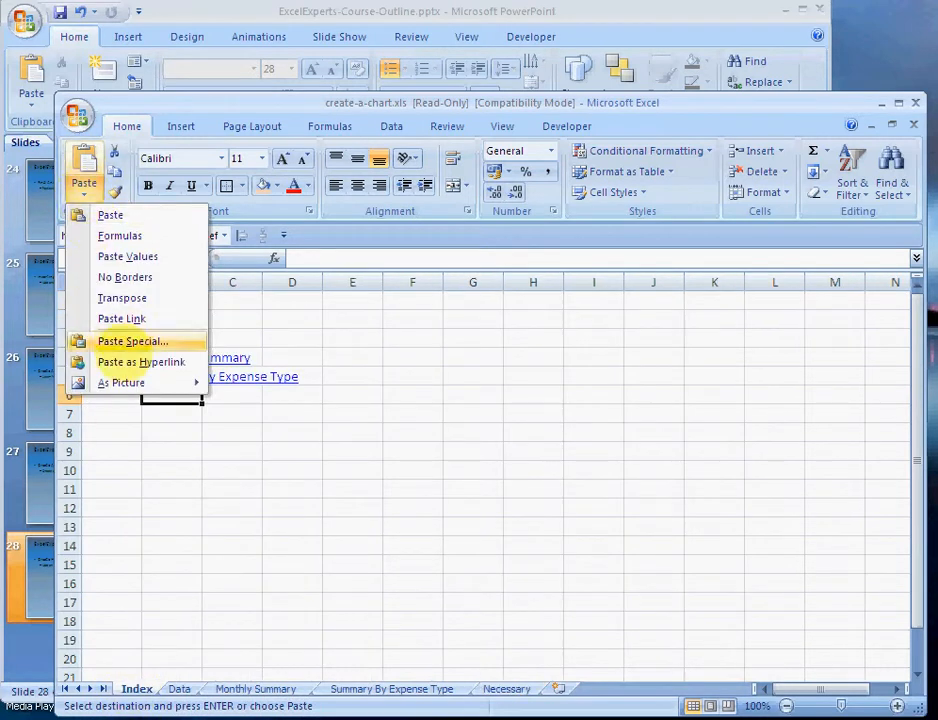
{"action": "left_click", "coordinate": [141, 361]}
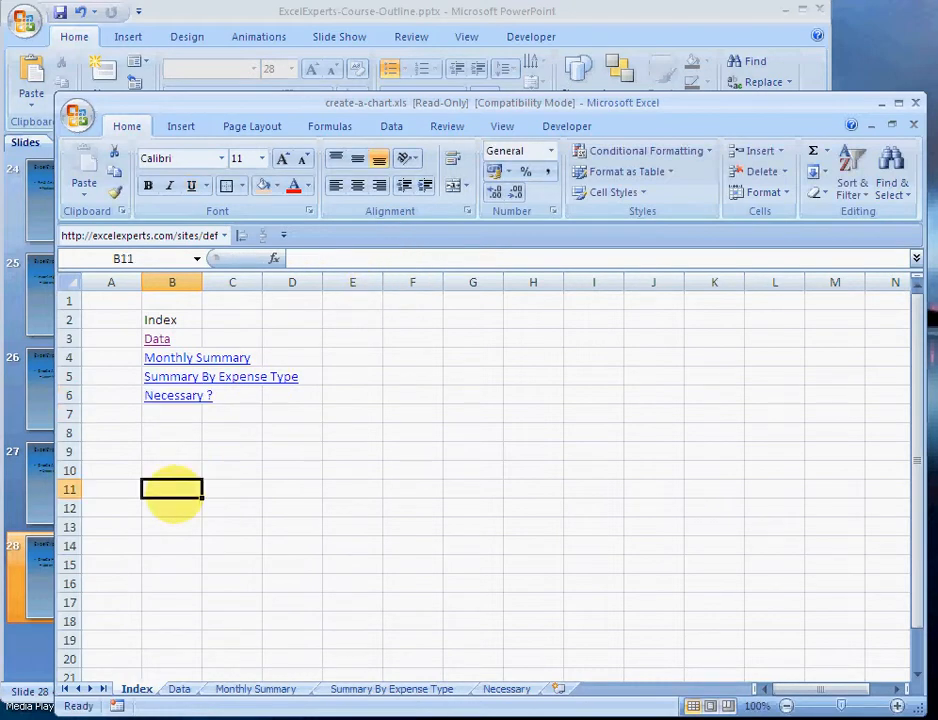
Widen column B, fill the Index heading orange and outline B2:B6 with Outside Borders.
{"action": "left_click", "coordinate": [172, 281]}
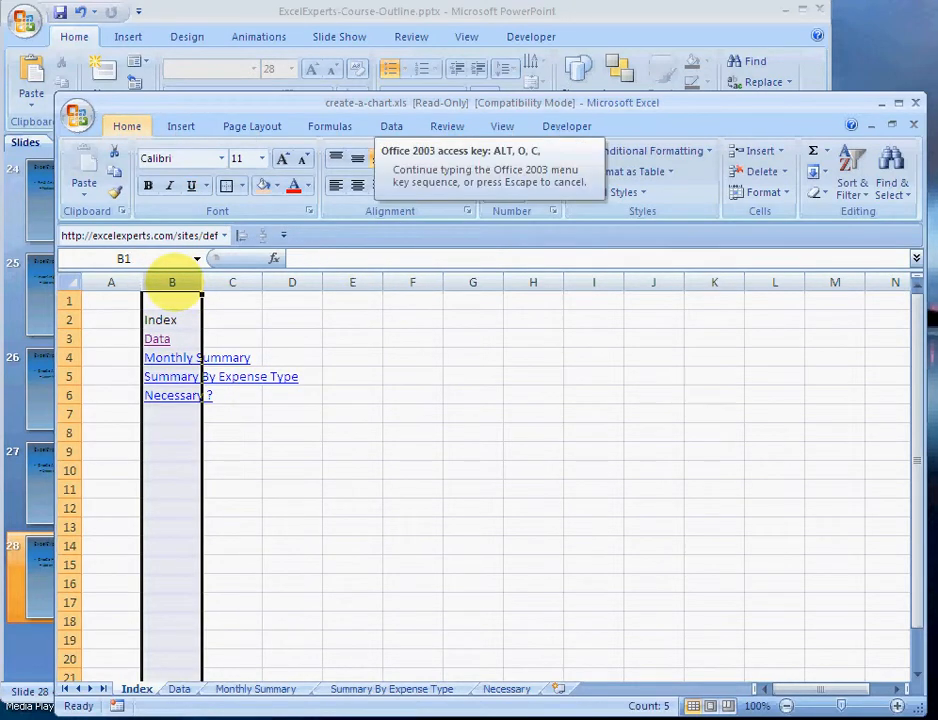
{"action": "left_click", "coordinate": [224, 319]}
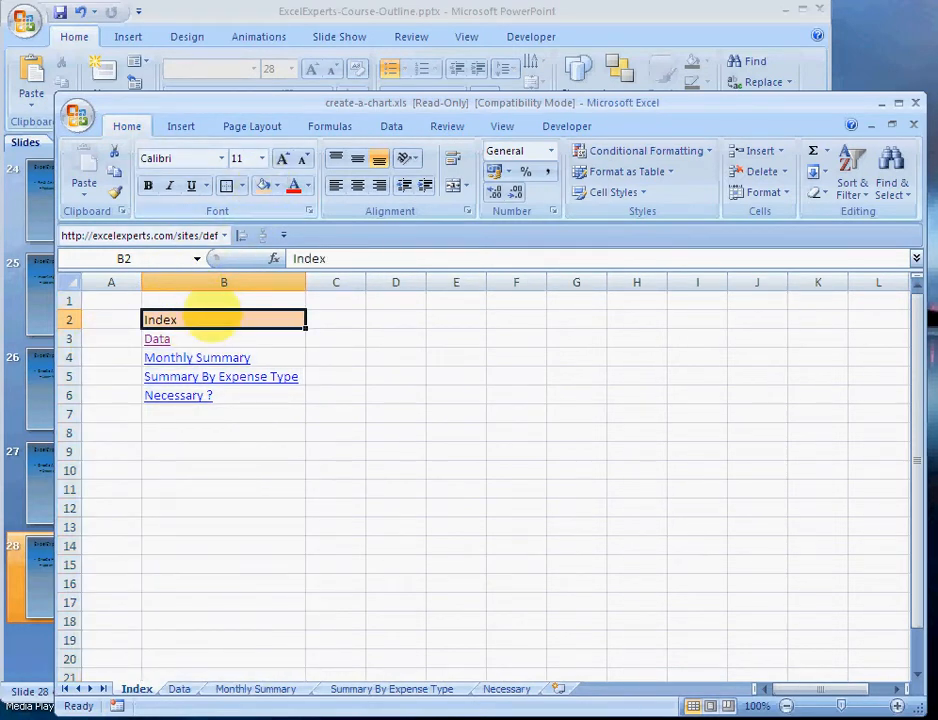
{"action": "left_click_drag", "start_coordinate": [223, 319], "coordinate": [223, 395]}
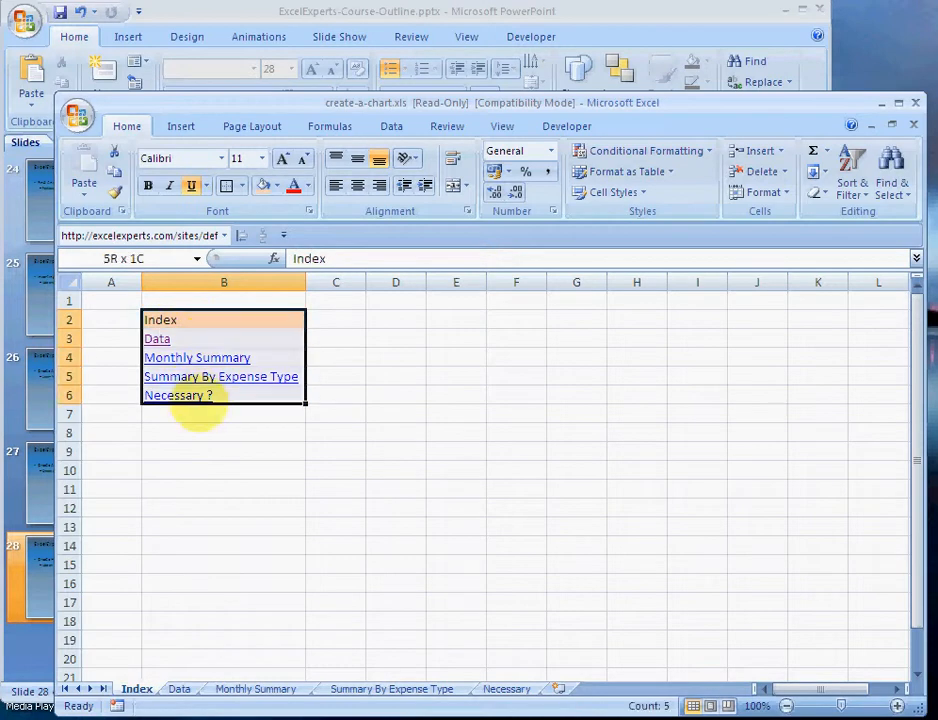
{"action": "left_click", "coordinate": [224, 319]}
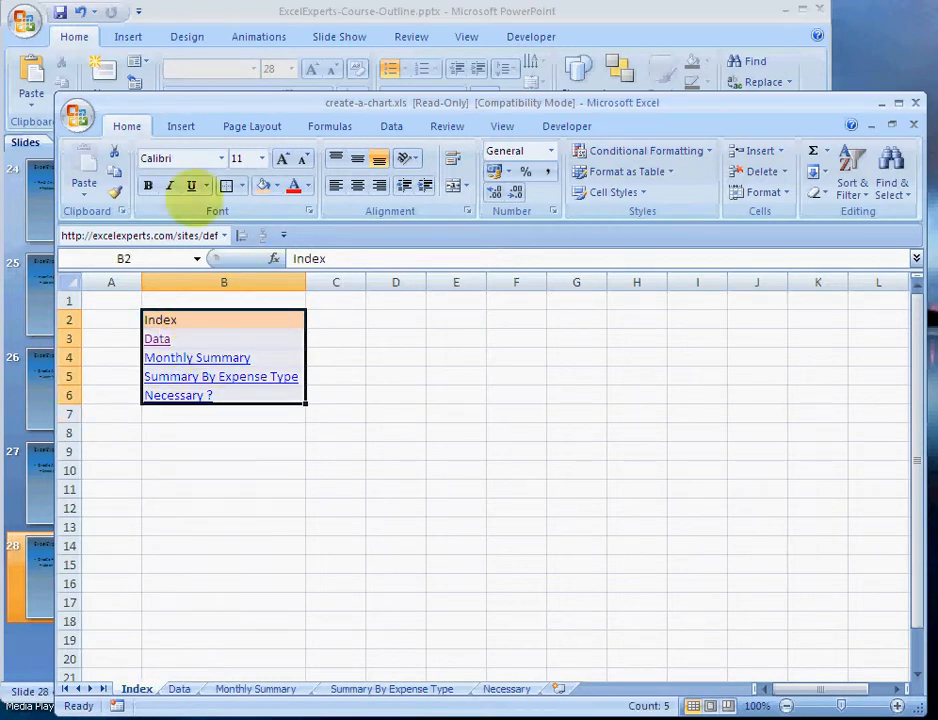
{"action": "left_click", "coordinate": [111, 527]}
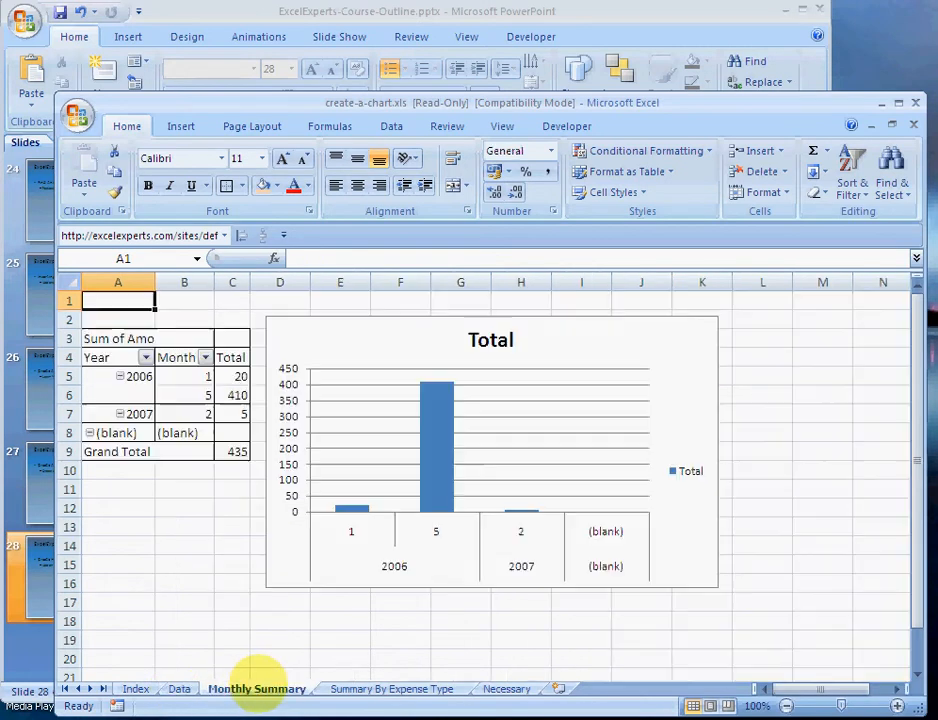
Test the Monthly Summary link and return to the formatted Index sheet.
{"action": "left_click", "coordinate": [135, 688]}
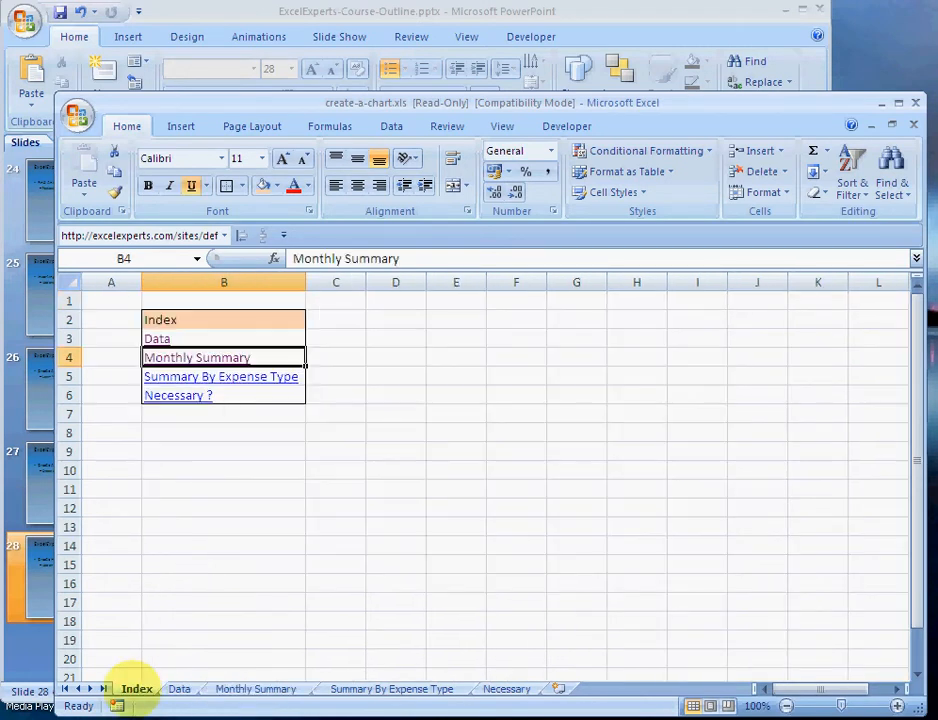
{"action": "left_click", "coordinate": [224, 489]}
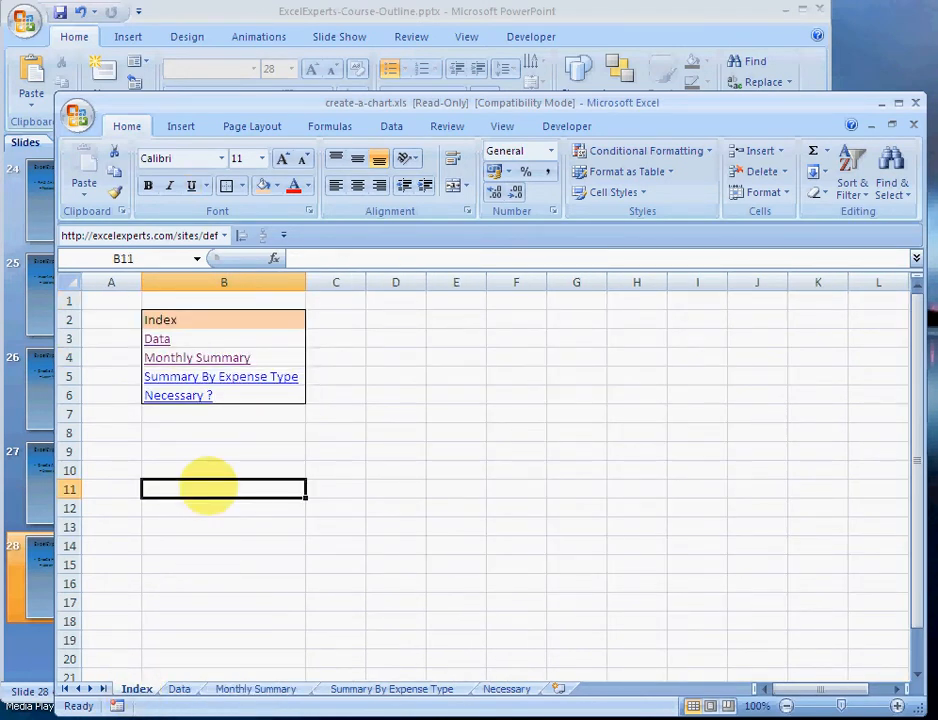